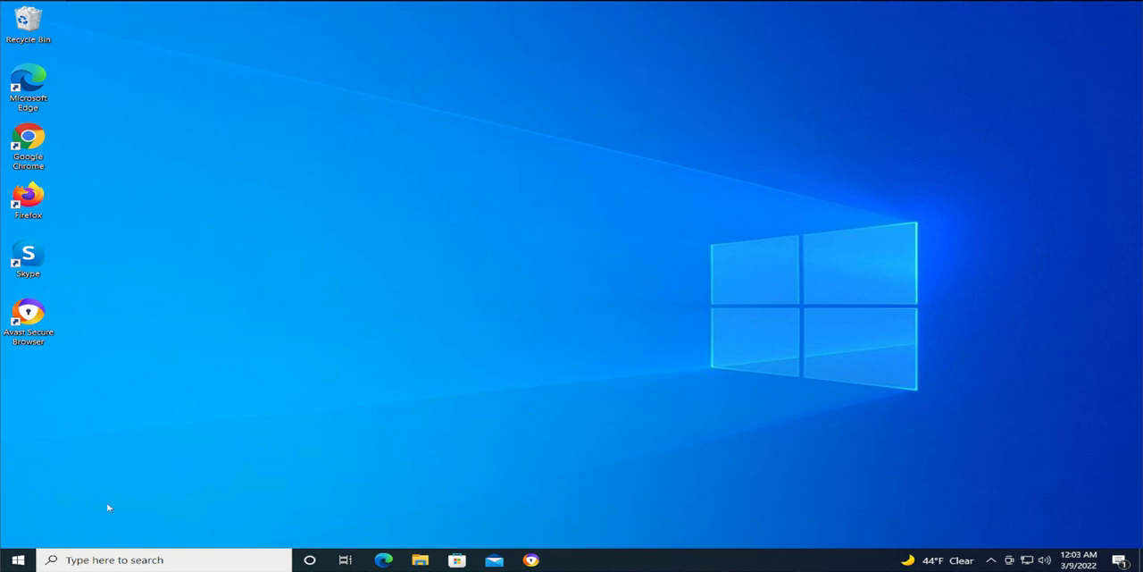
# Step: Bring up the Start button's power-user menu of system tools
pyautogui.rightClick(17, 560)
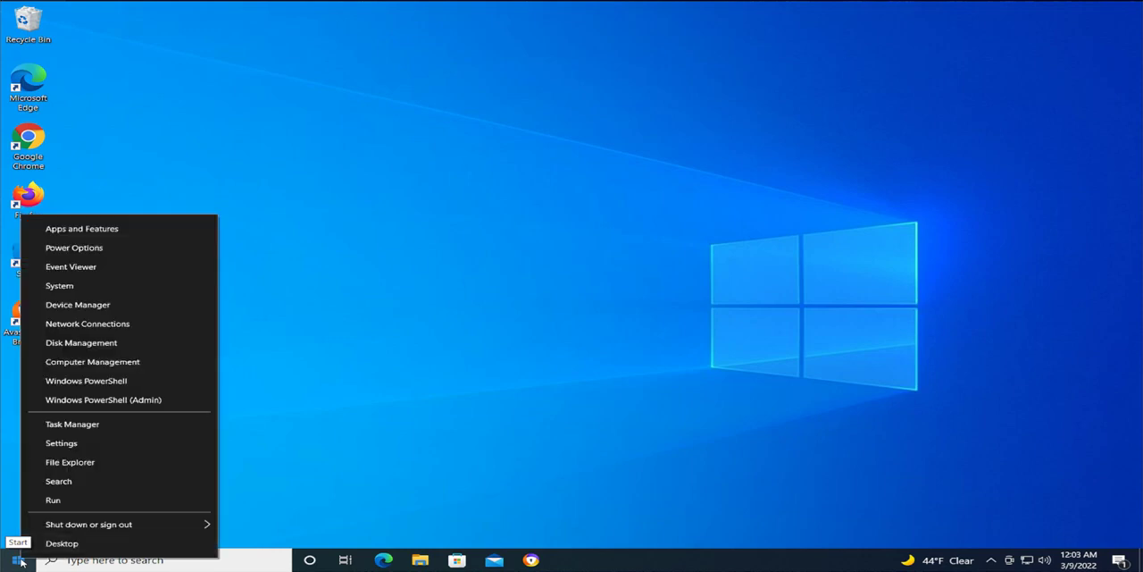
pyautogui.moveTo(77, 305)
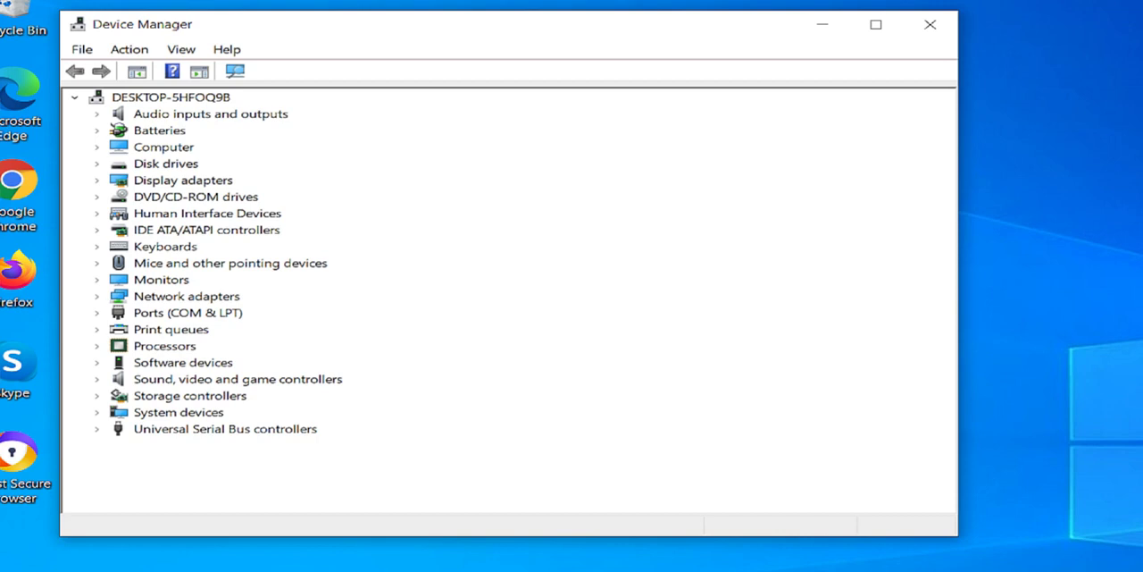
pyautogui.moveTo(299, 317)
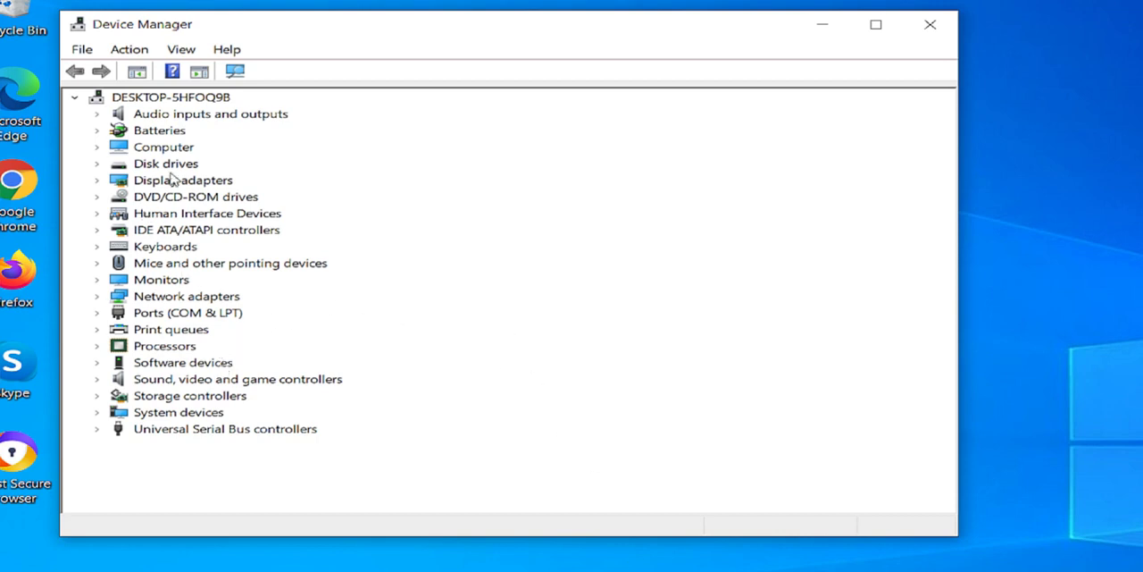
pyautogui.moveTo(194, 411)
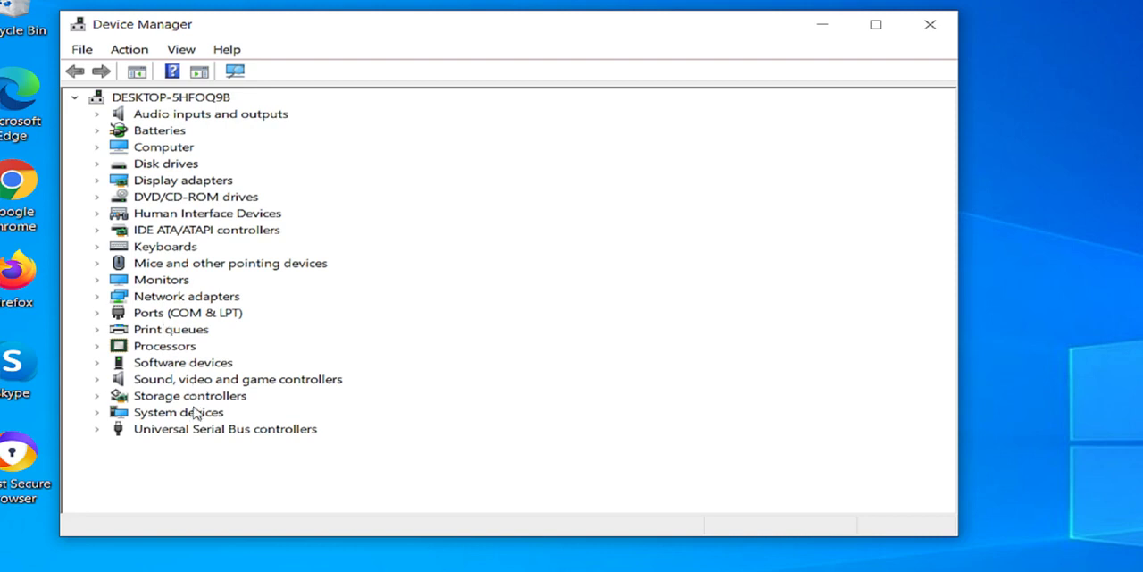
pyautogui.moveTo(170, 263)
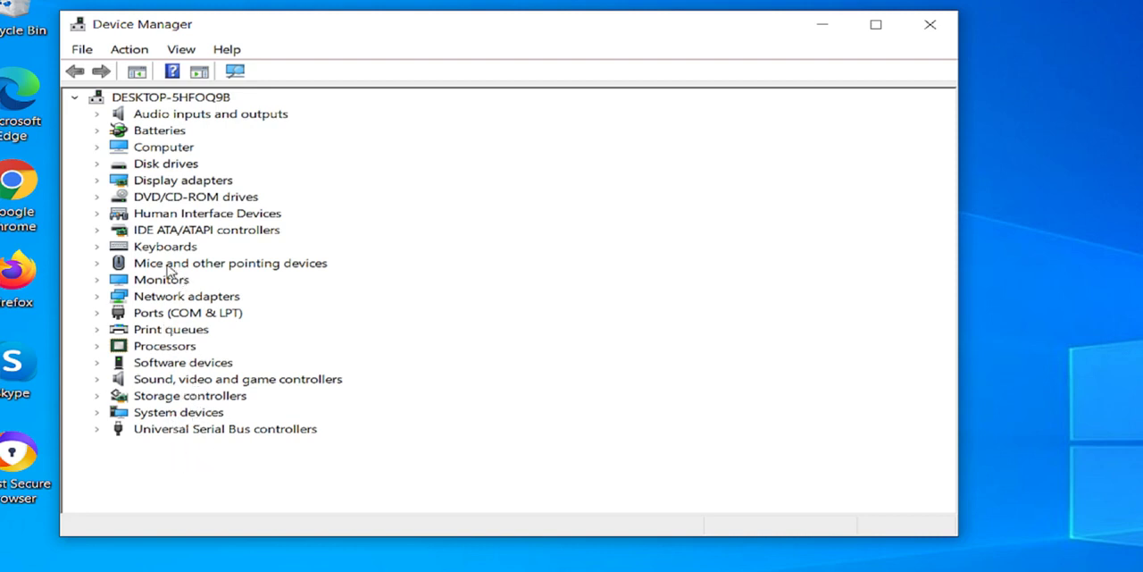
# Step: Expand Mice and other pointing devices and select the HID-compliant mouse
pyautogui.click(230, 262)
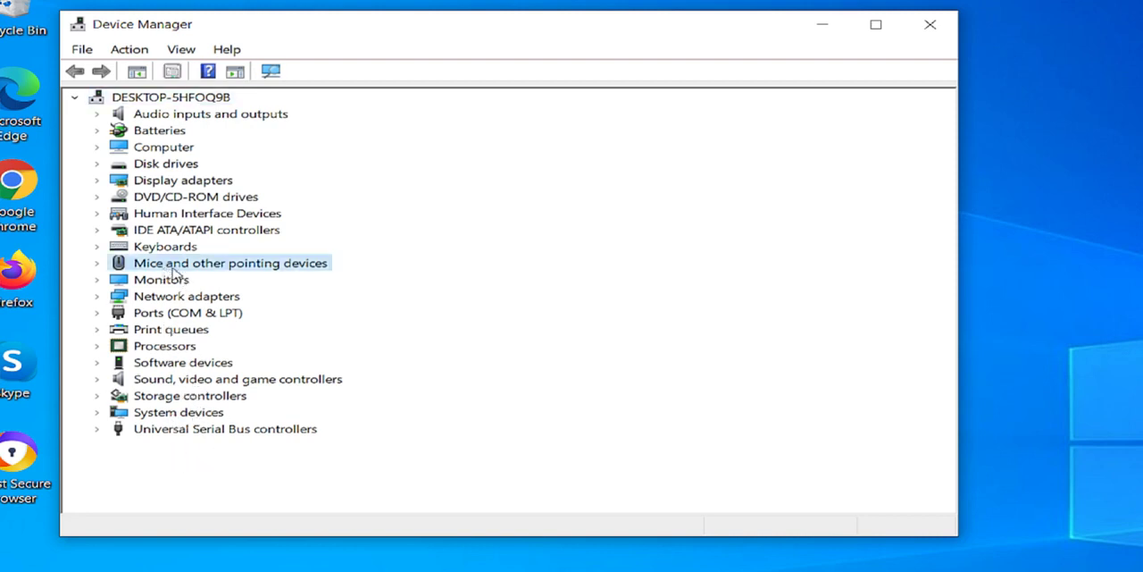
pyautogui.moveTo(312, 274)
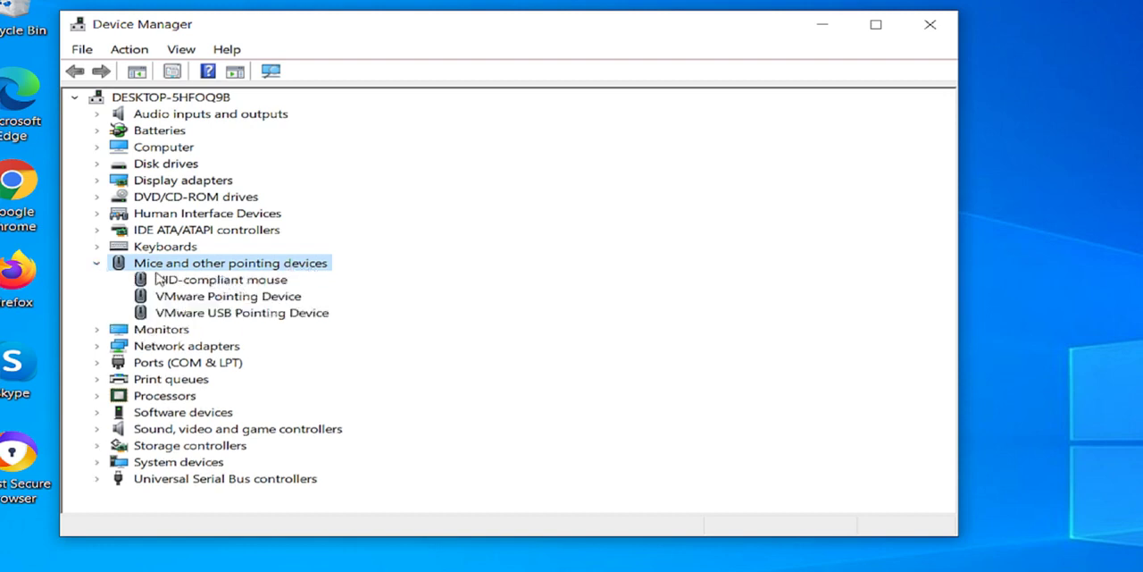
pyautogui.click(220, 278)
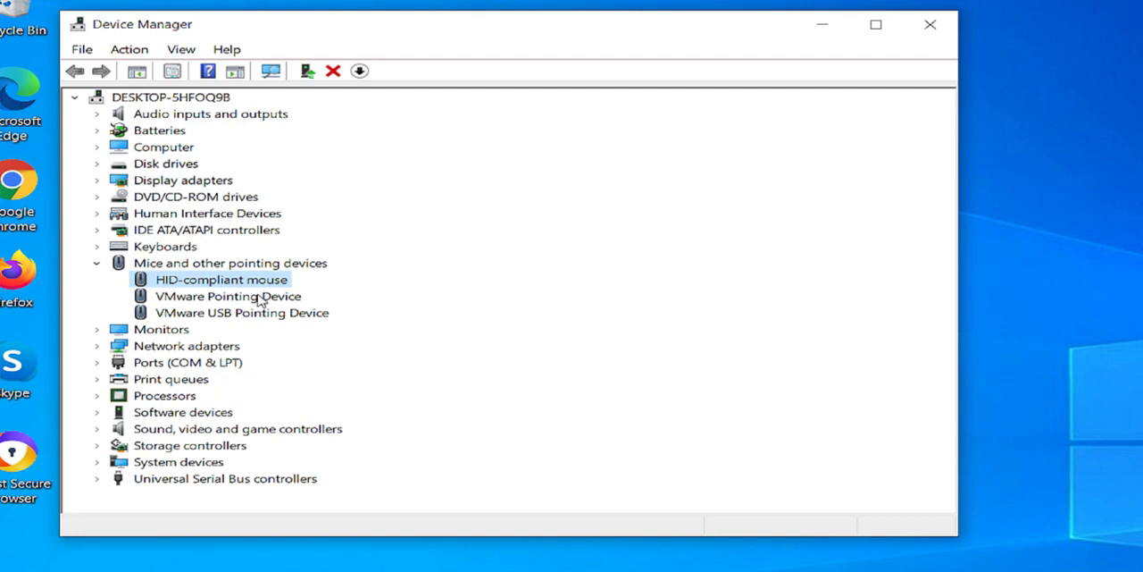
pyautogui.moveTo(255, 308)
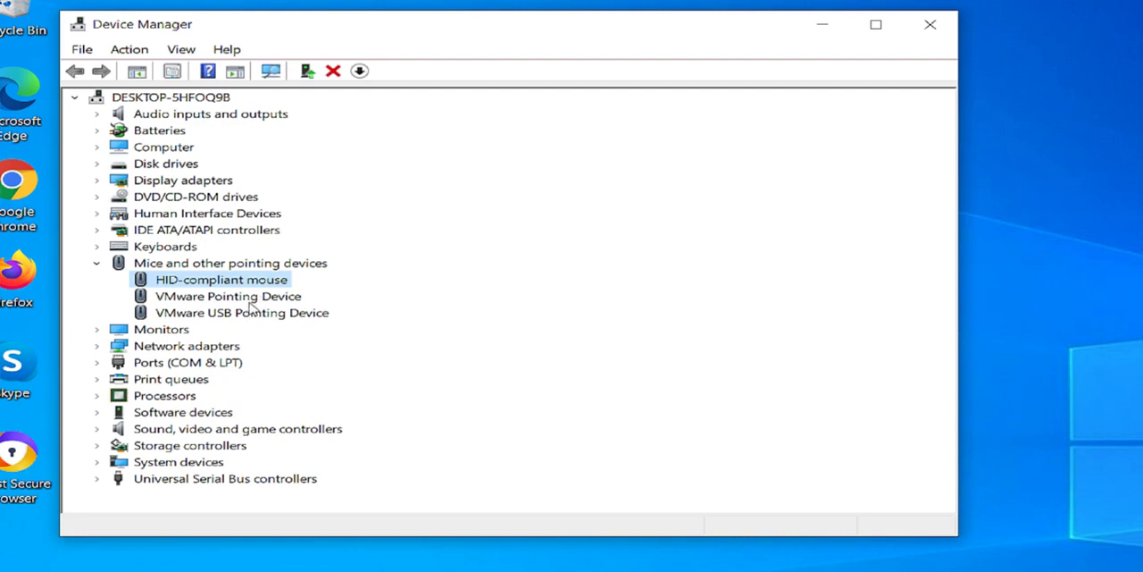
pyautogui.moveTo(277, 288)
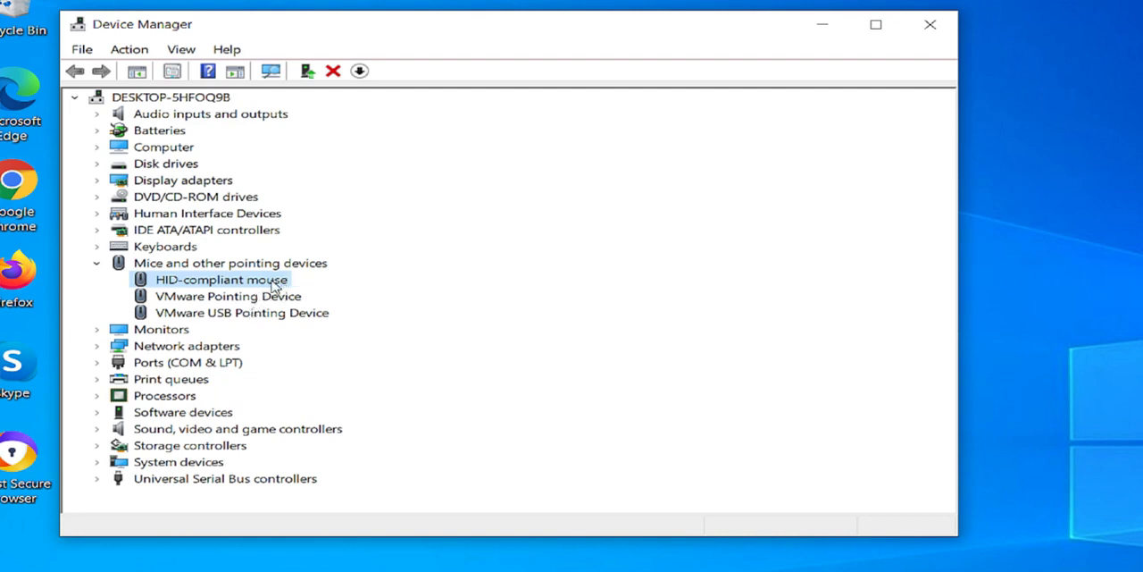
# Step: Update the HID-compliant mouse driver automatically and close the success message
pyautogui.rightClick(220, 280)
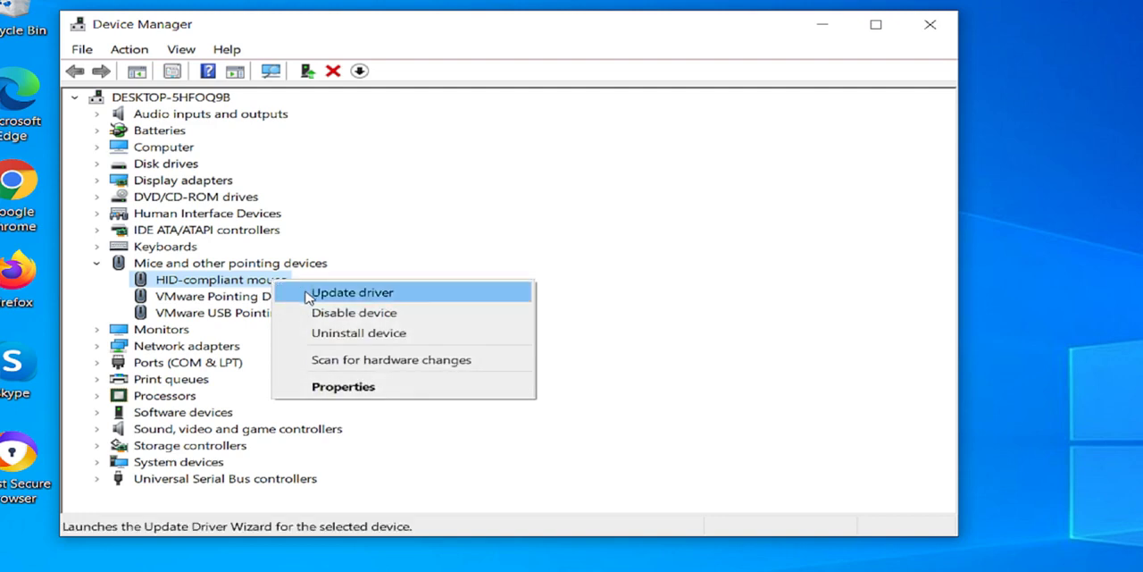
pyautogui.click(352, 292)
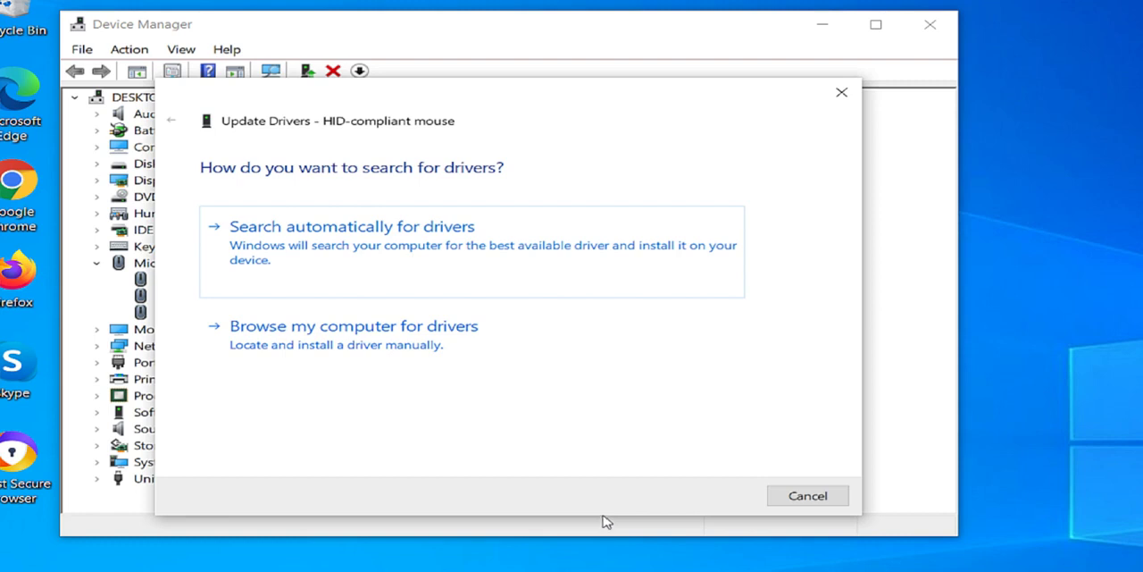
pyautogui.moveTo(331, 270)
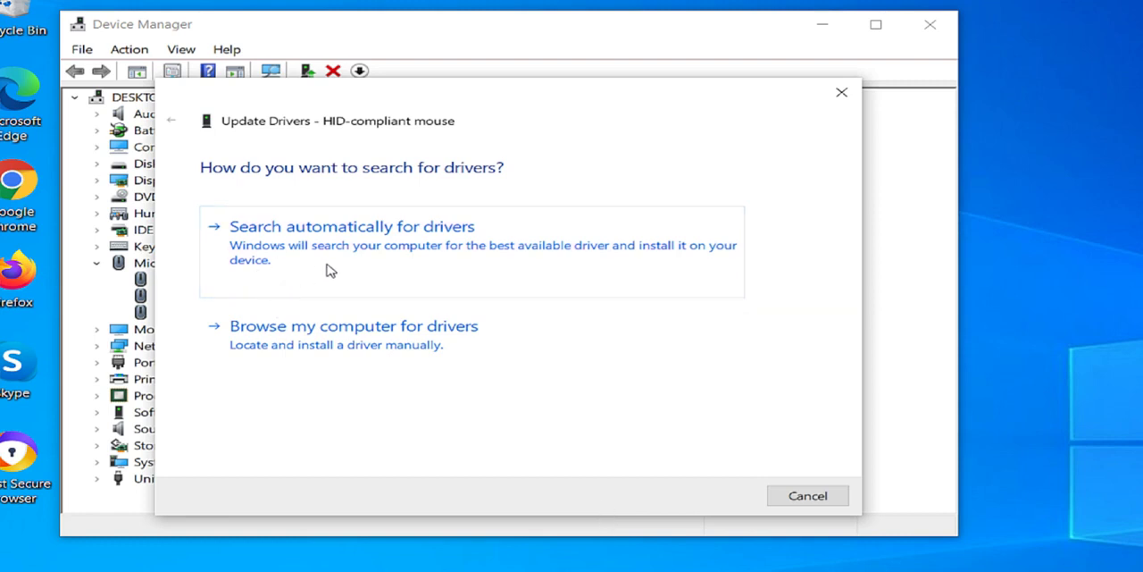
pyautogui.moveTo(381, 273)
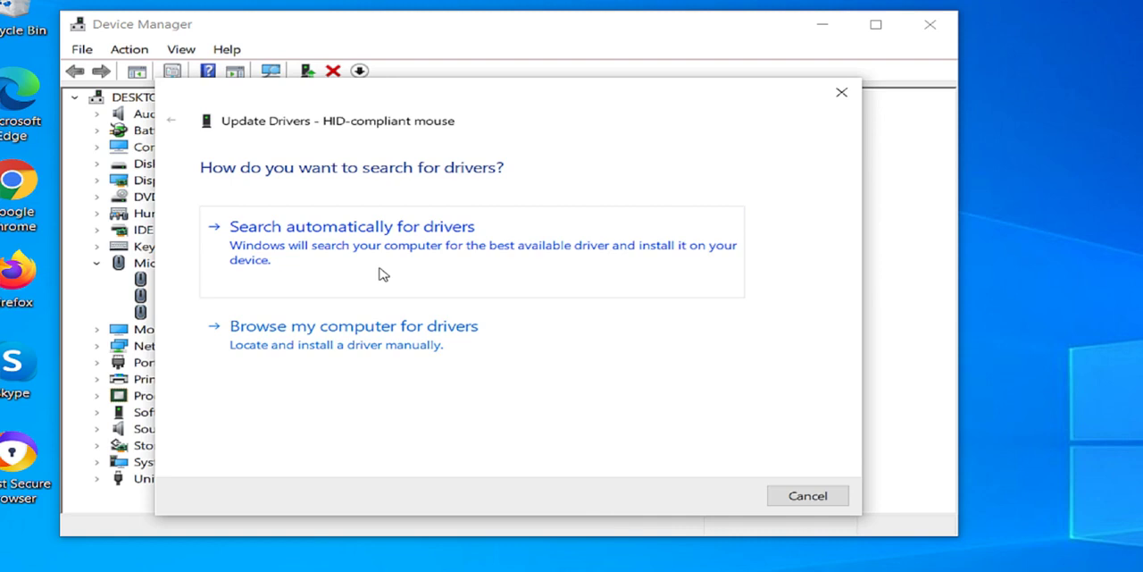
pyautogui.click(352, 226)
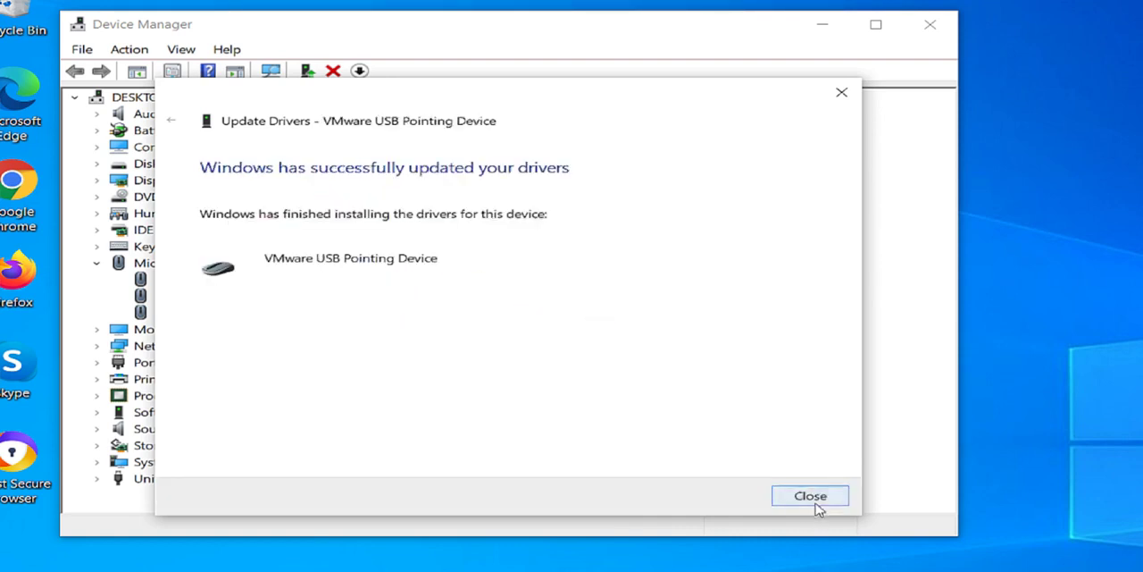
pyautogui.click(809, 495)
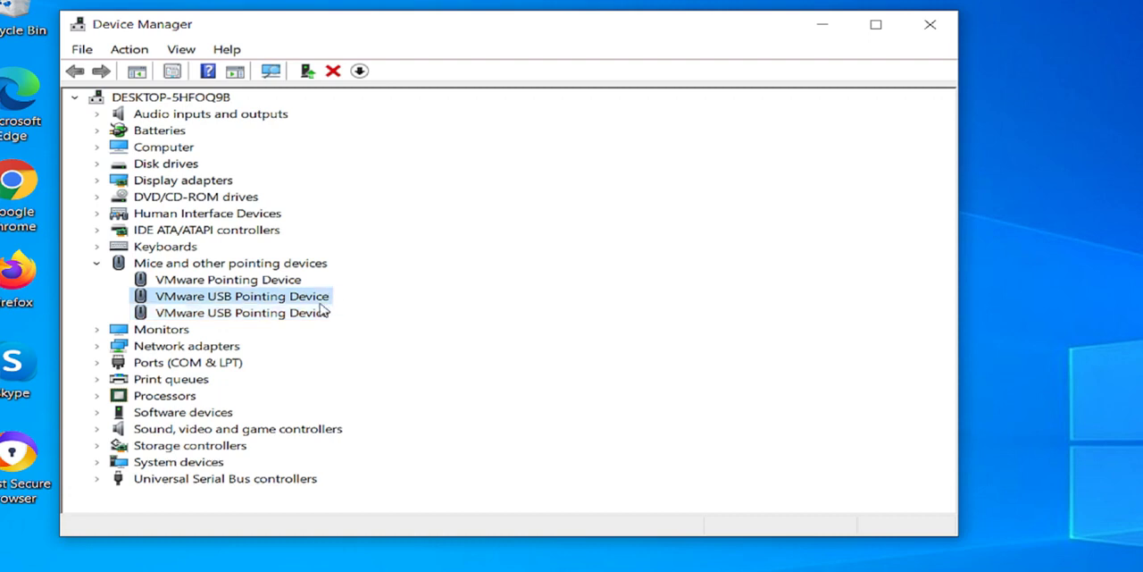
pyautogui.moveTo(314, 308)
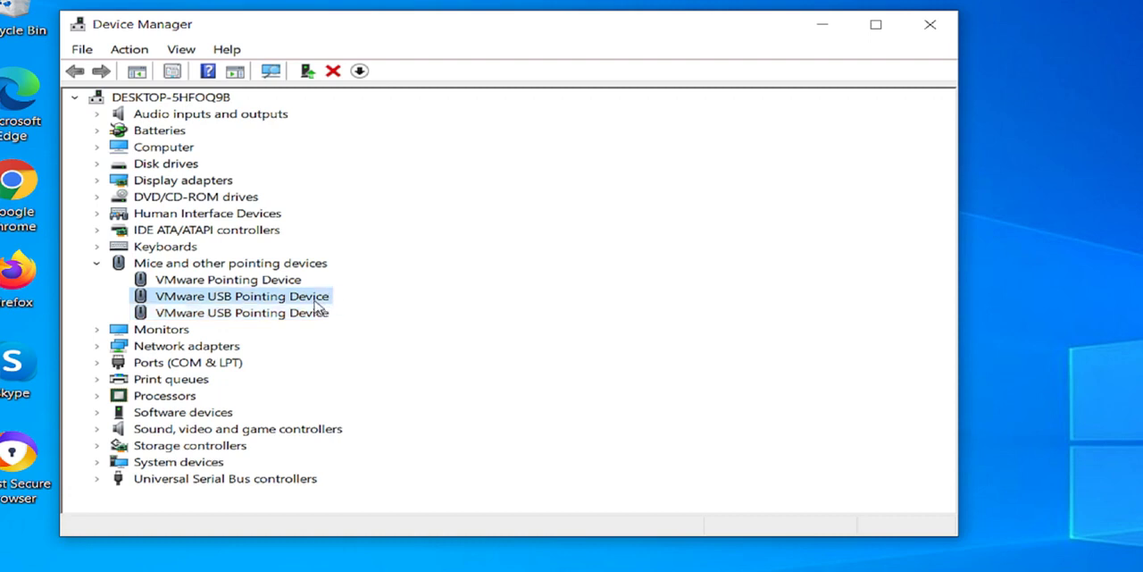
# Step: Check the second VMware USB Pointing Device for a newer driver automatically; best driver already installed
pyautogui.rightClick(241, 296)
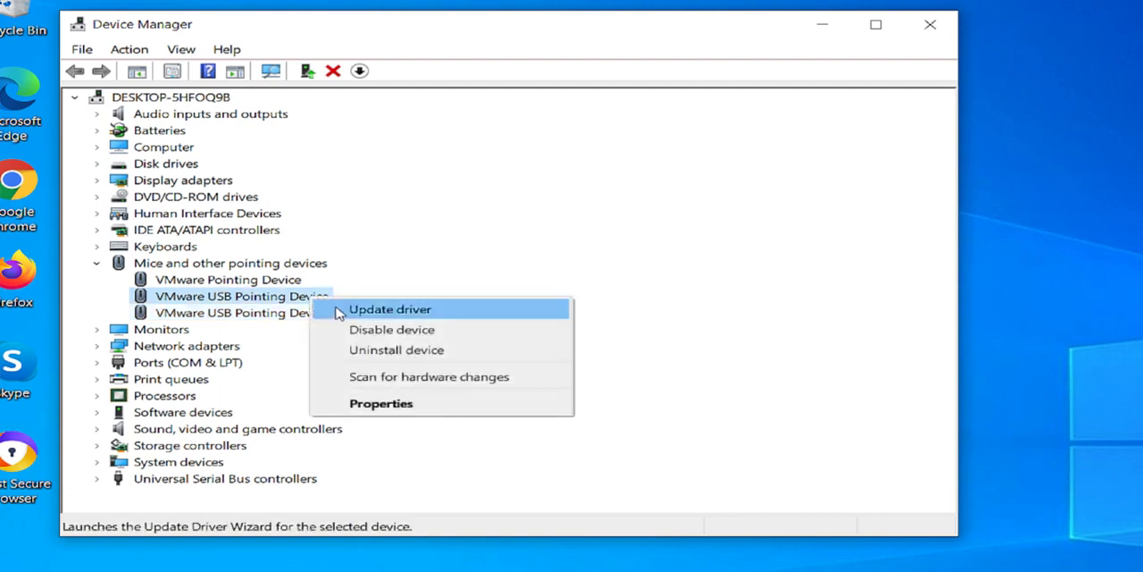
pyautogui.click(389, 308)
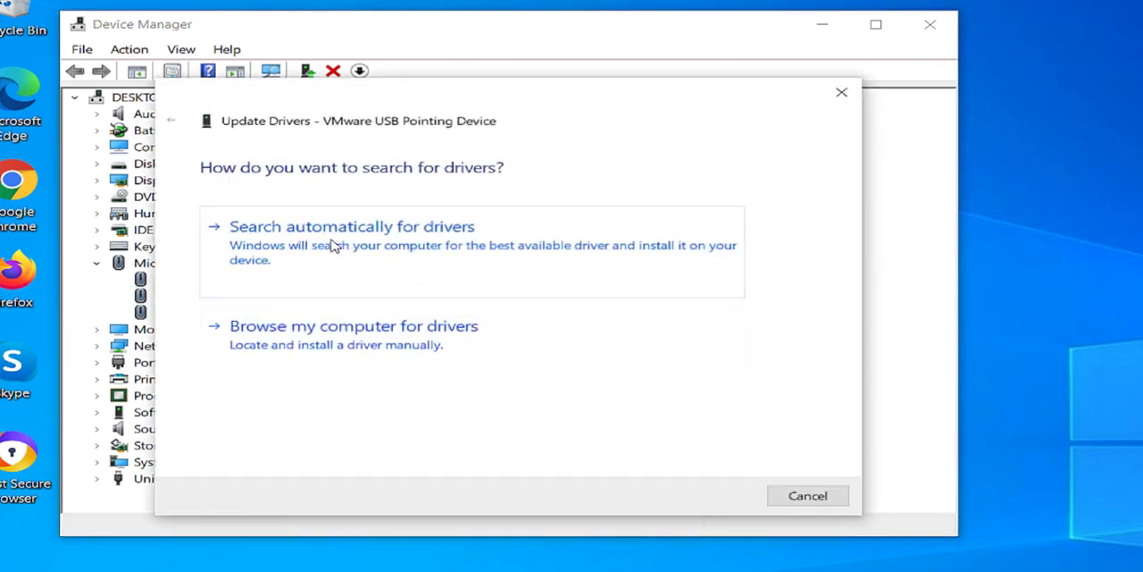
pyautogui.click(351, 226)
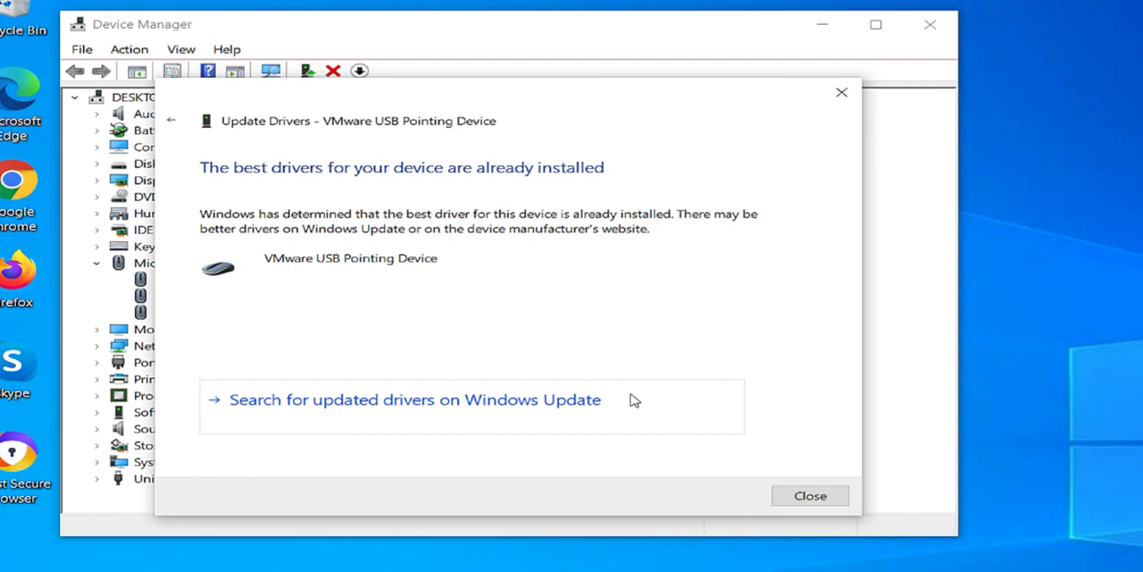
pyautogui.click(809, 495)
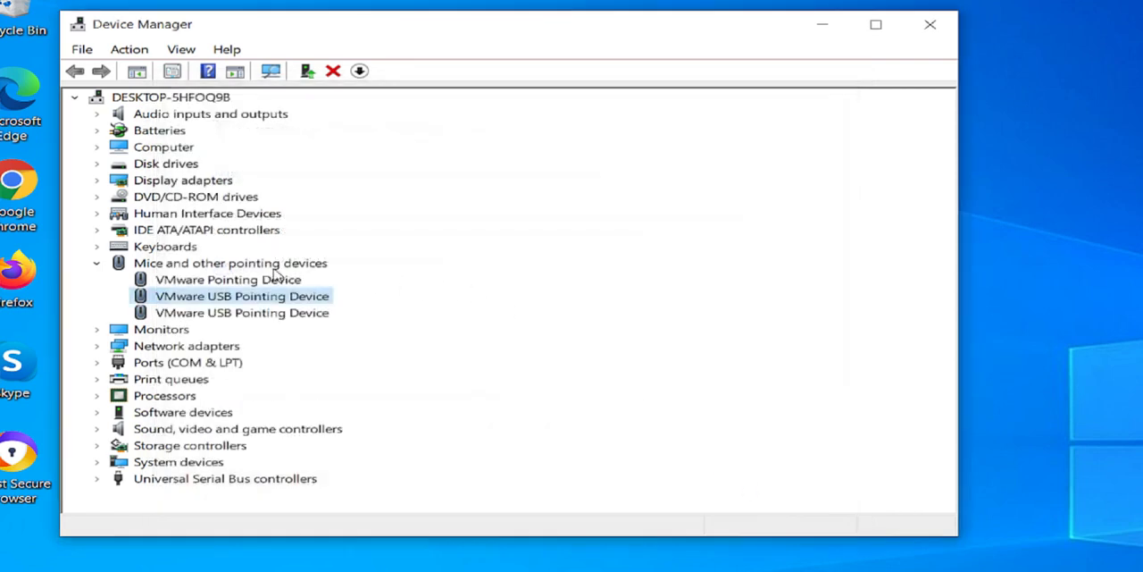
pyautogui.click(227, 279)
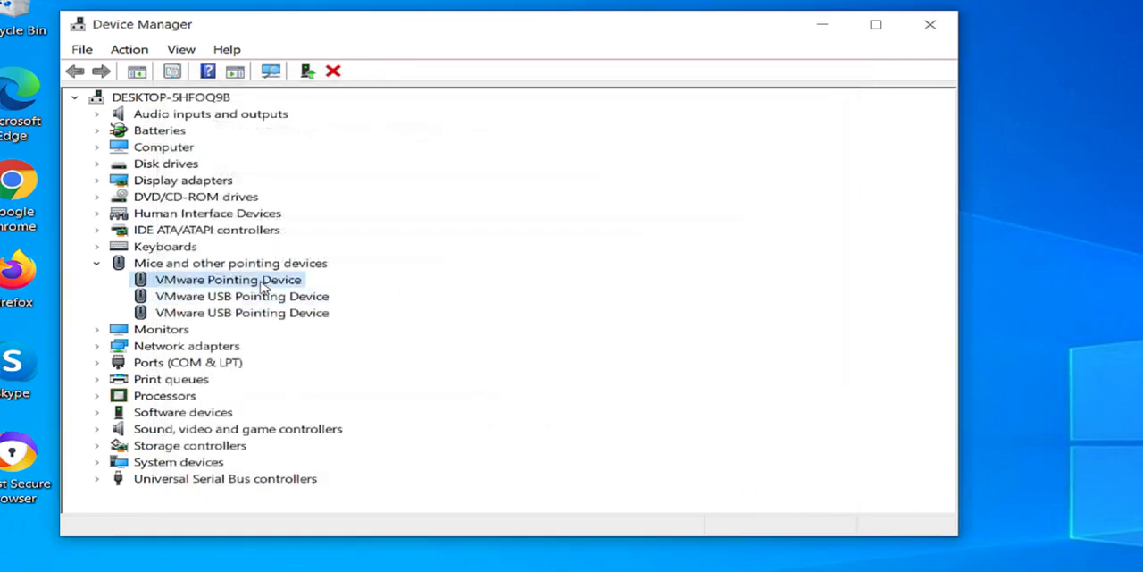
# Step: Update the VMware Pointing Device driver automatically, then collapse the pointing devices category
pyautogui.rightClick(227, 279)
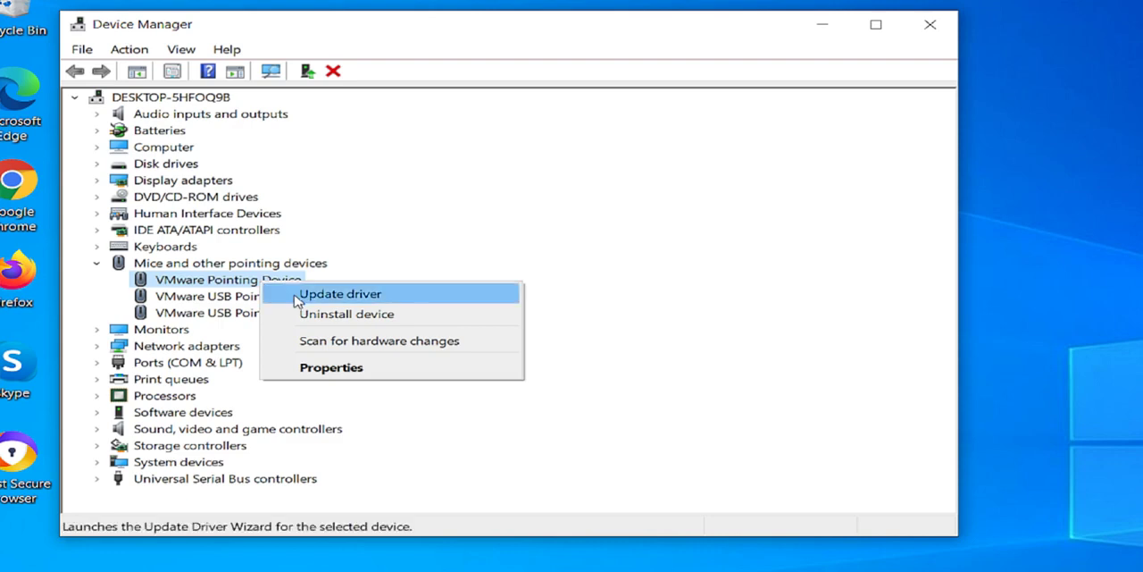
pyautogui.click(339, 293)
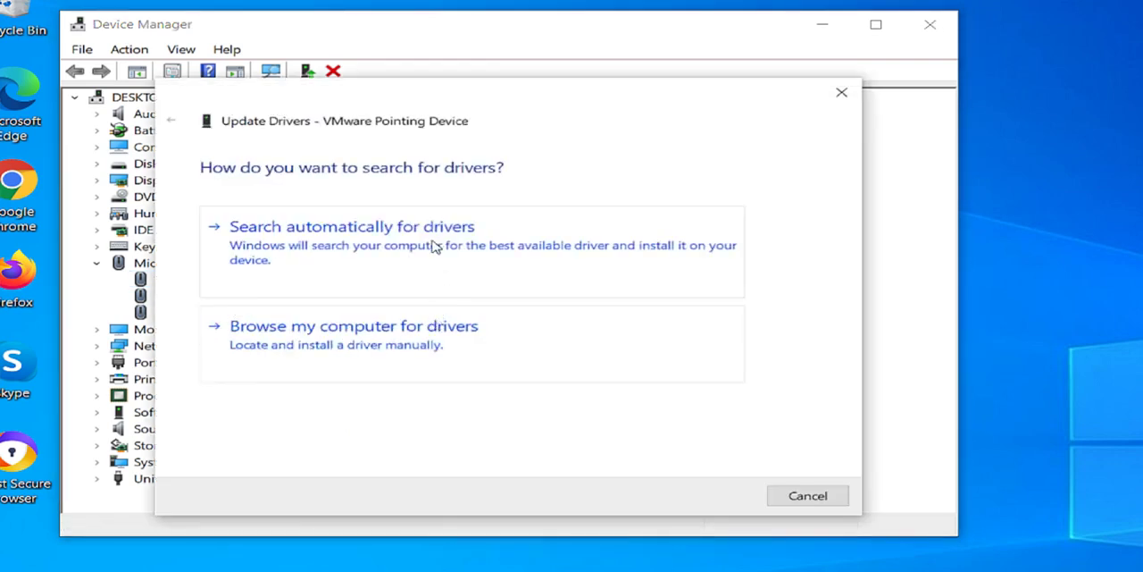
pyautogui.click(351, 226)
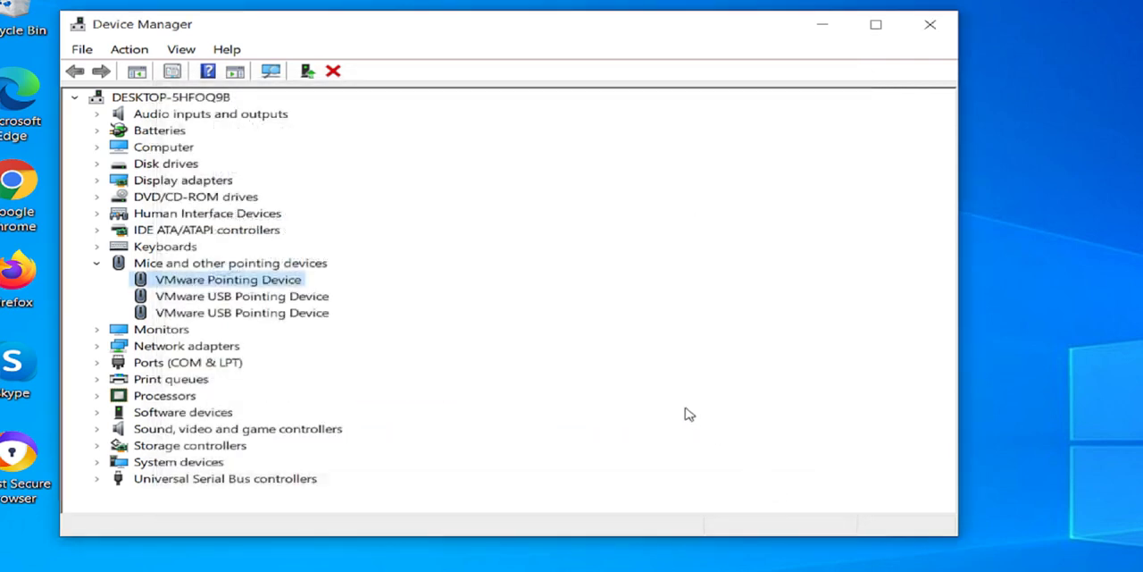
pyautogui.moveTo(352, 291)
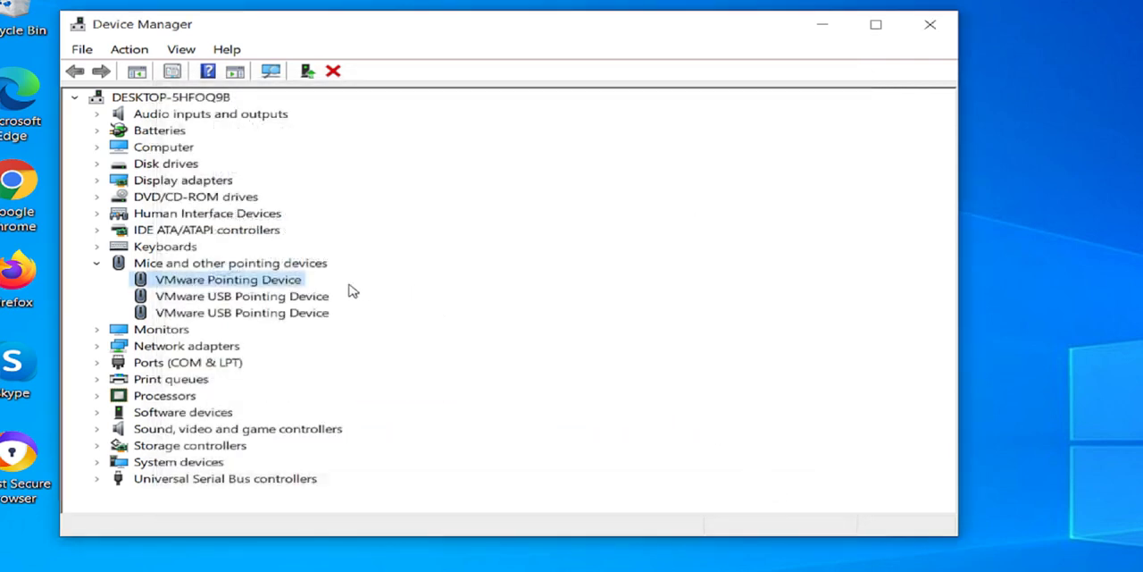
pyautogui.click(96, 262)
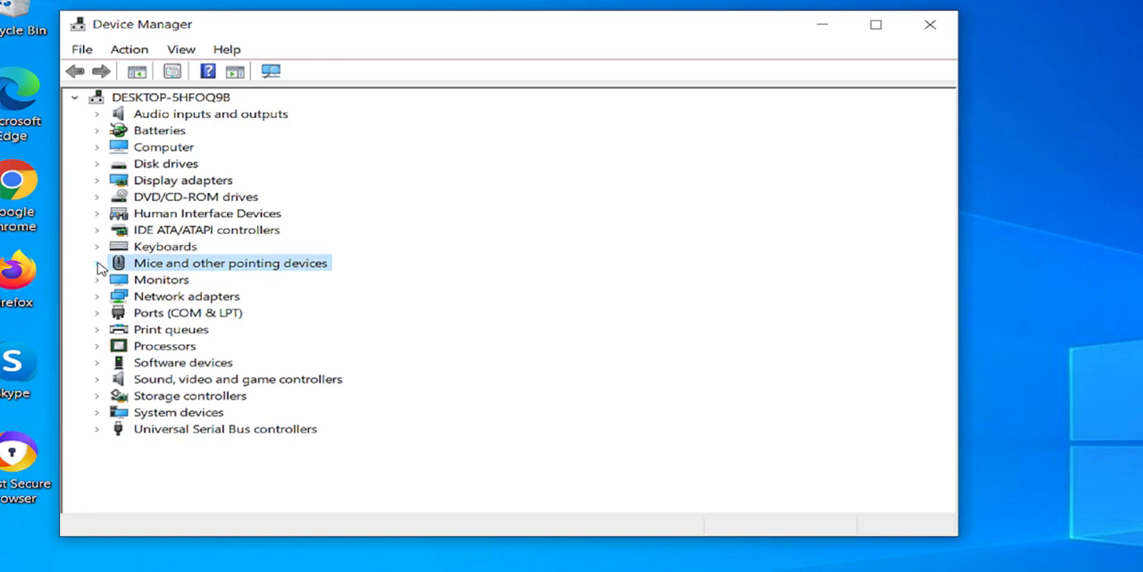
pyautogui.moveTo(429, 303)
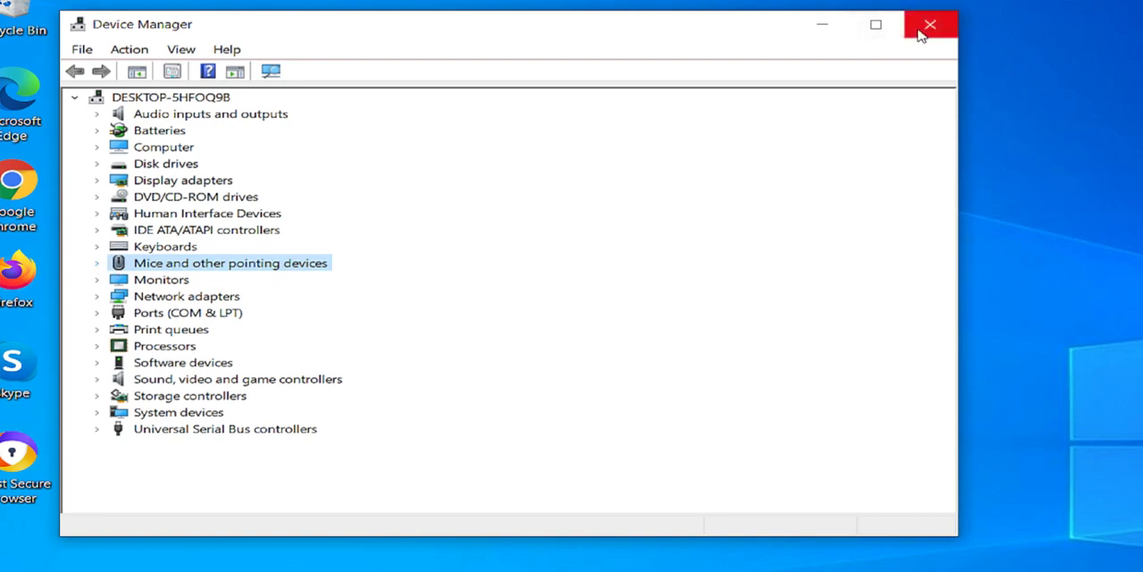
# Step: Close Device Manager and restart the PC from Start > Power > Restart
pyautogui.click(930, 24)
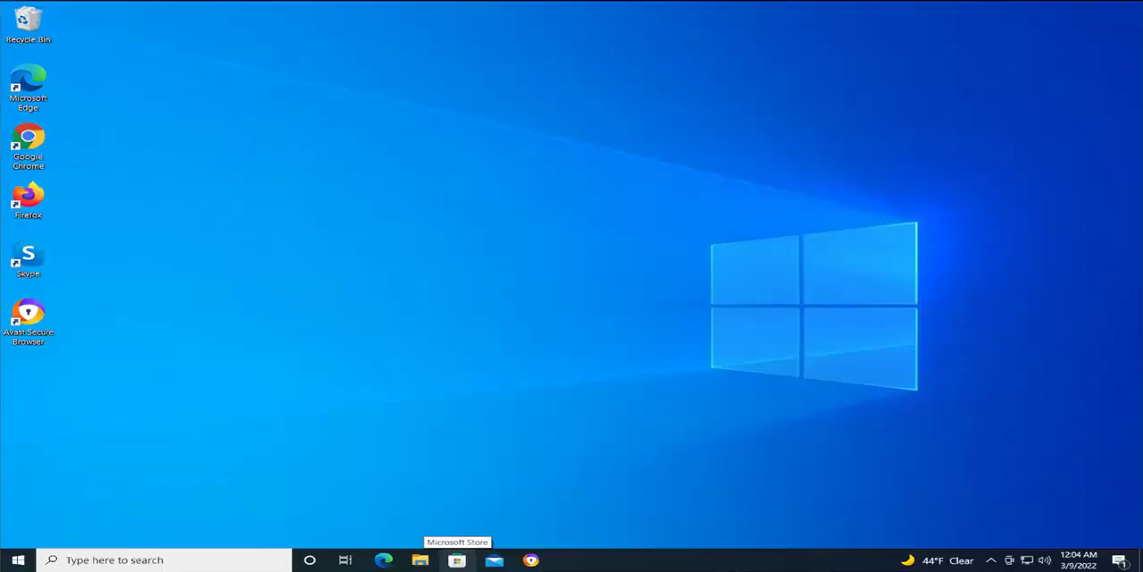
pyautogui.click(18, 561)
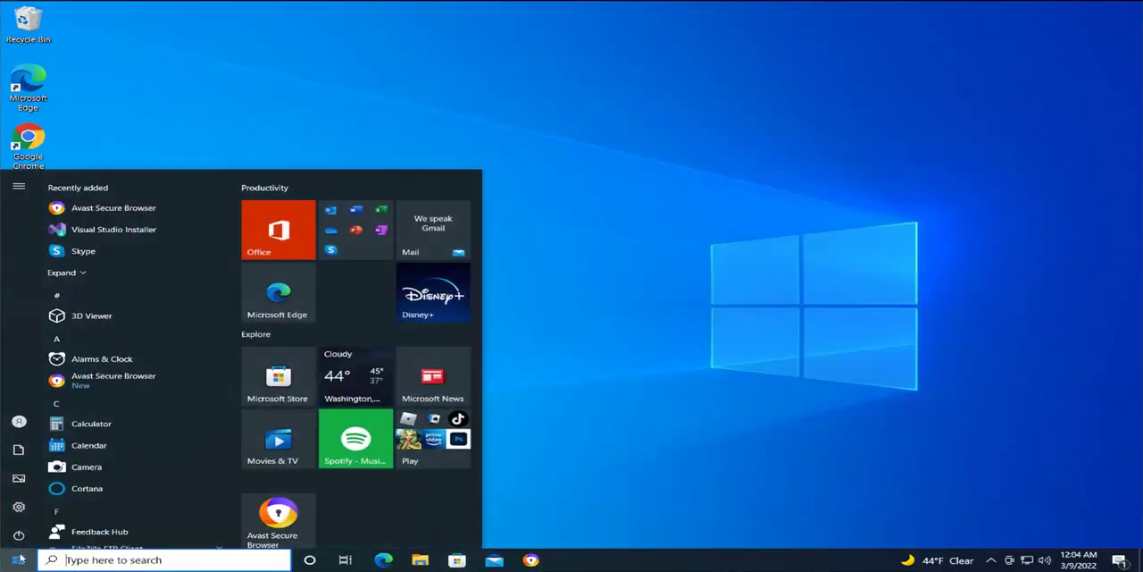
pyautogui.click(19, 533)
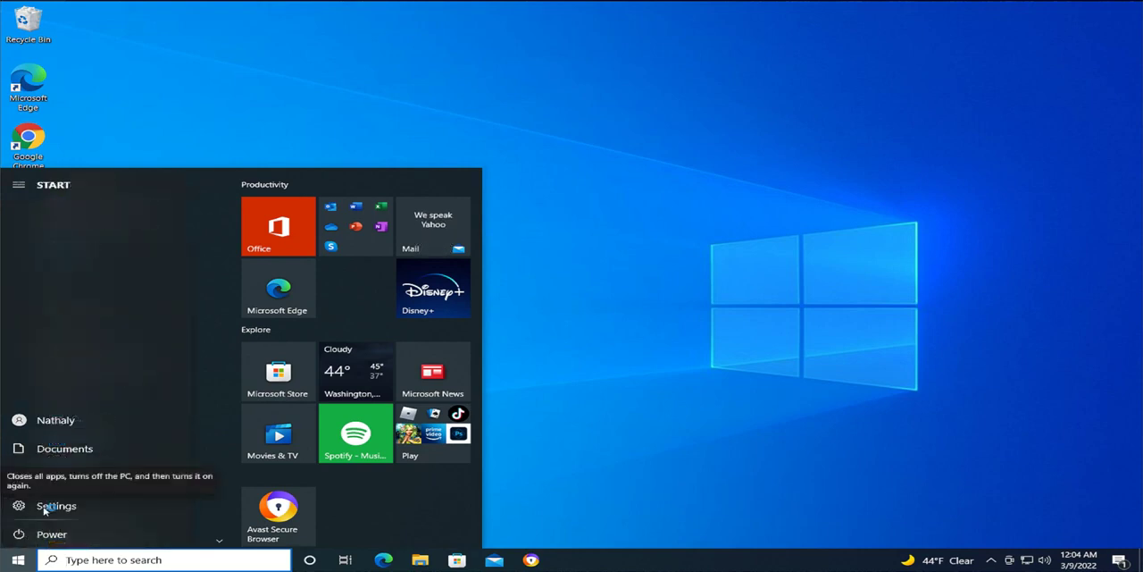
pyautogui.click(51, 533)
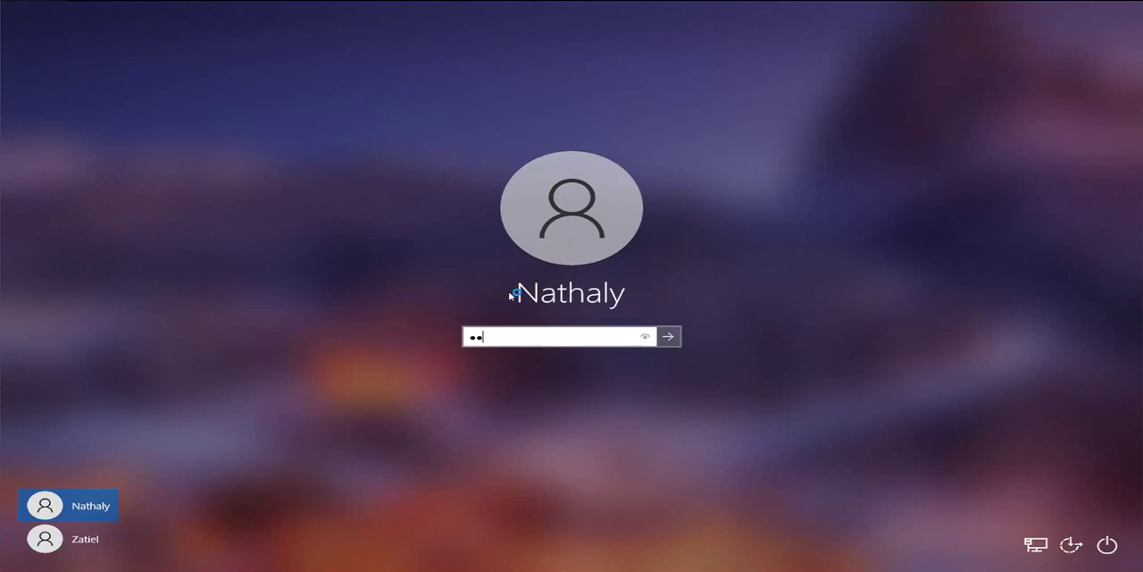
# Step: Submit the password to sign back in and reach the desktop
pyautogui.click(667, 336)
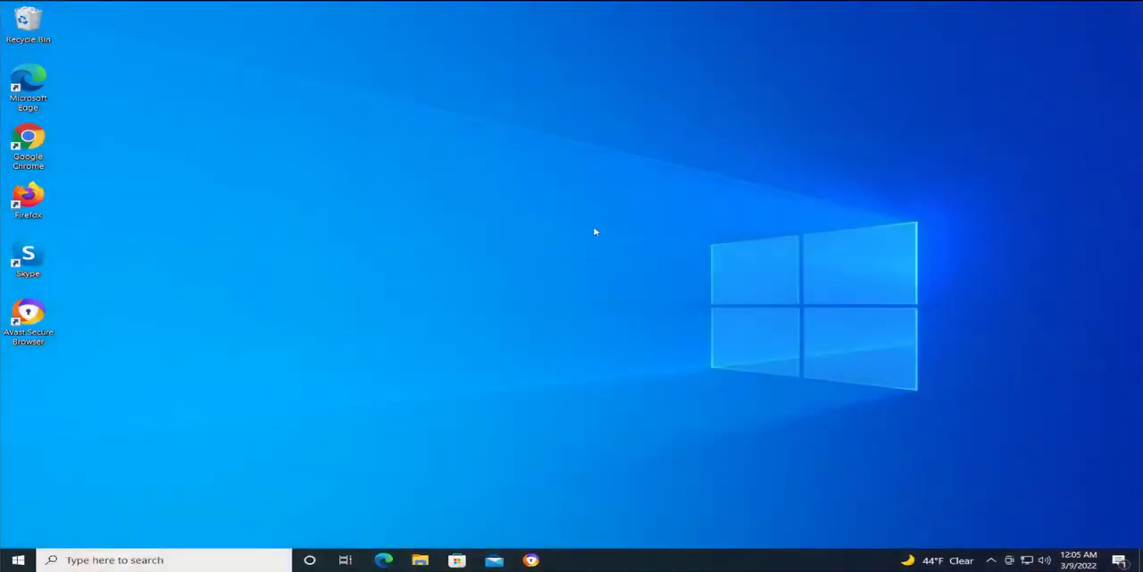
pyautogui.moveTo(580, 219)
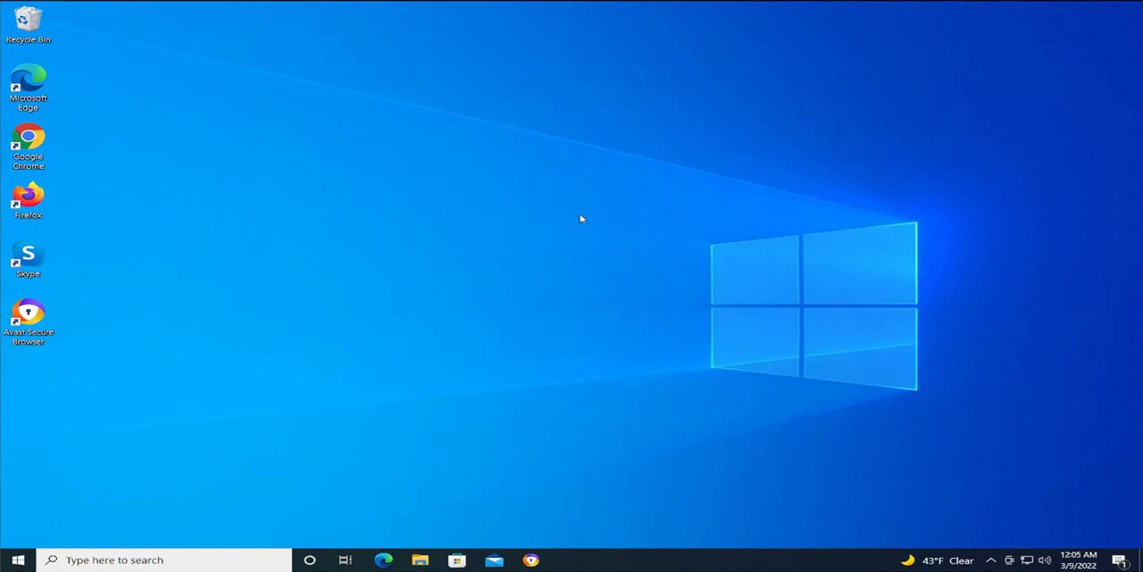